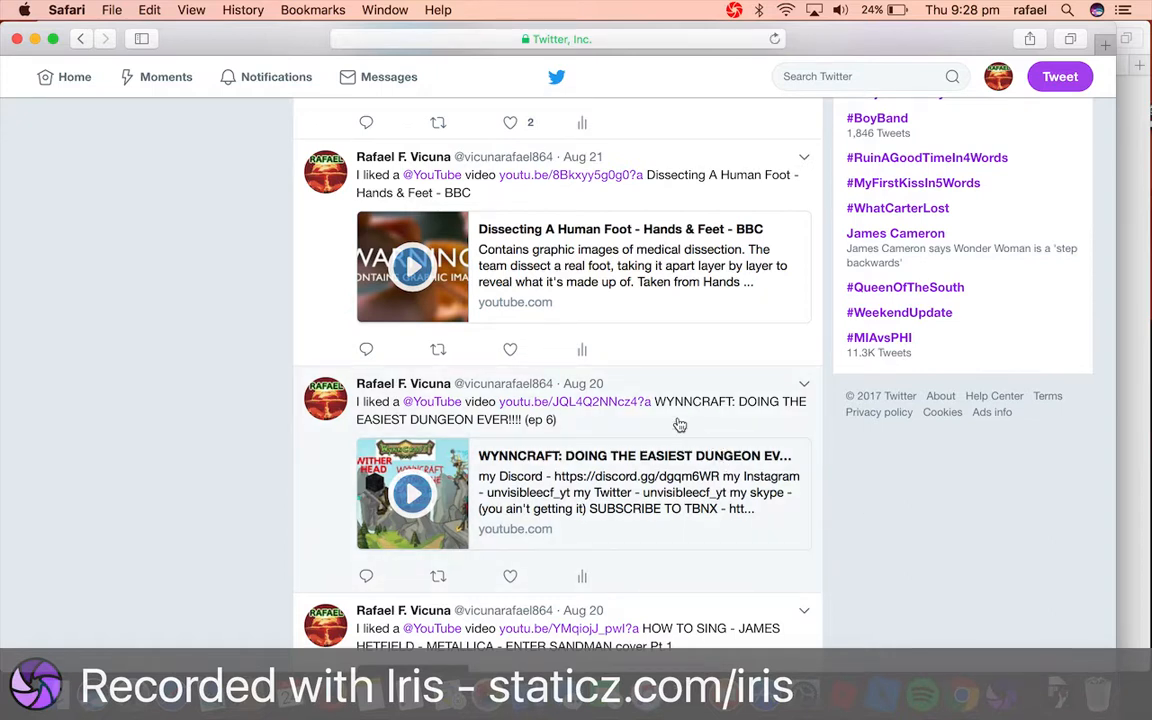
mouse_move(587, 383)
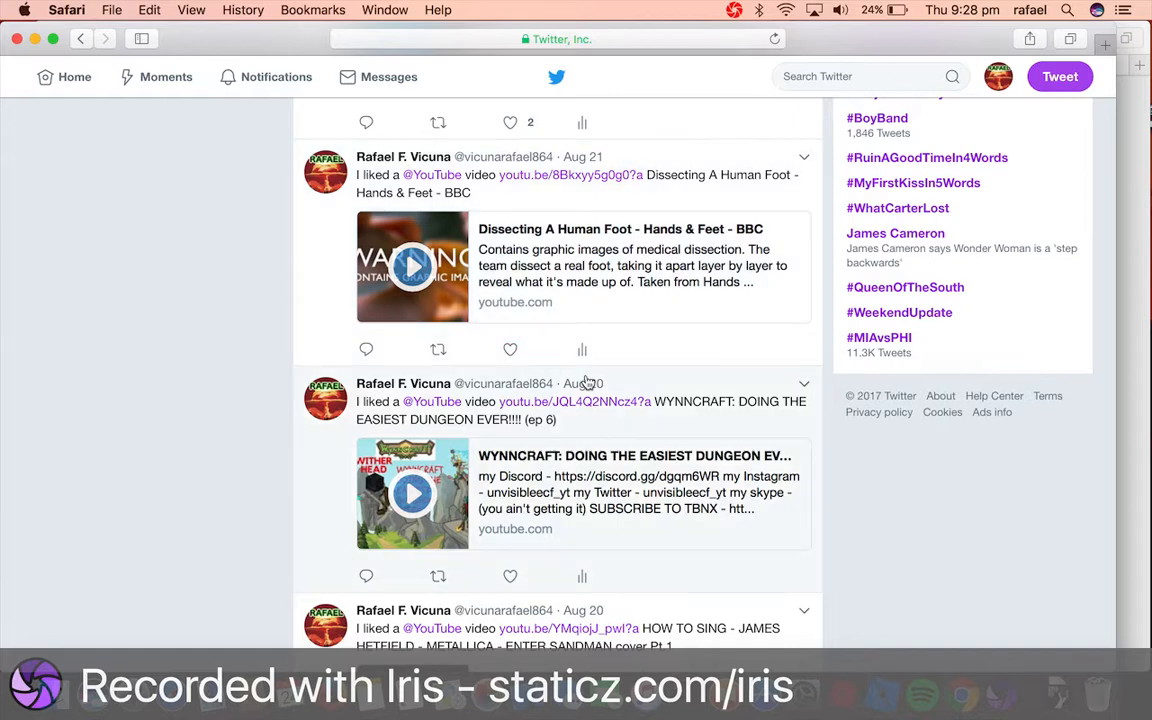
mouse_move(634, 394)
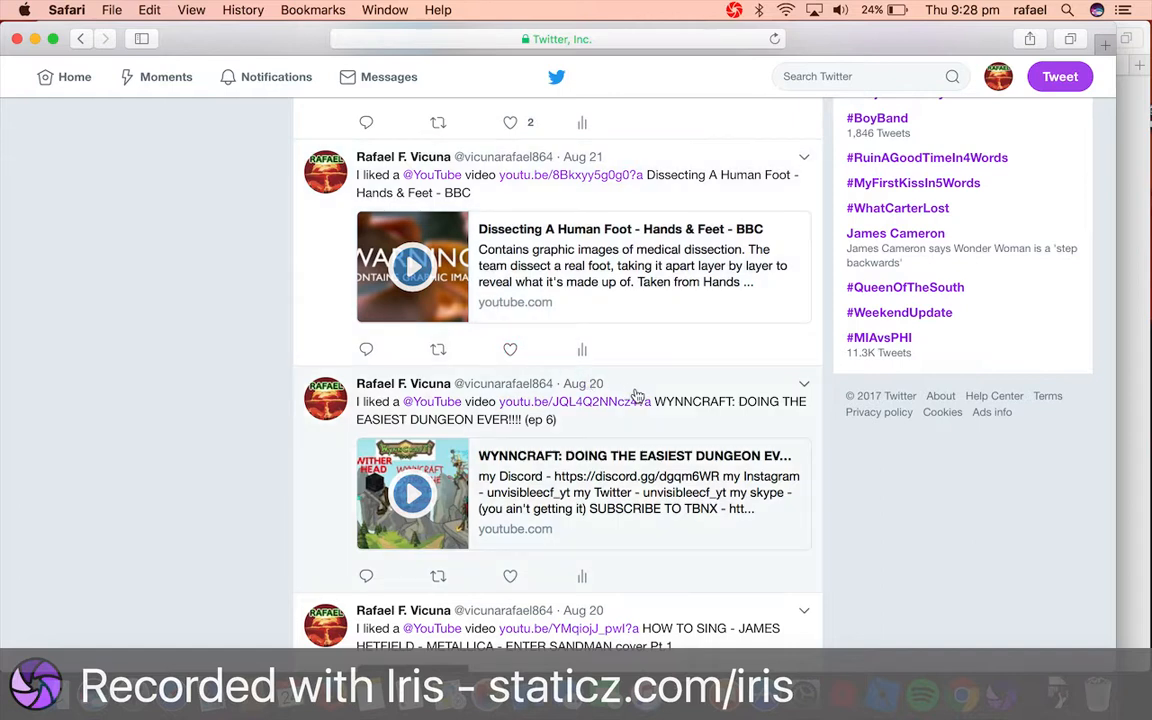
mouse_move(574, 416)
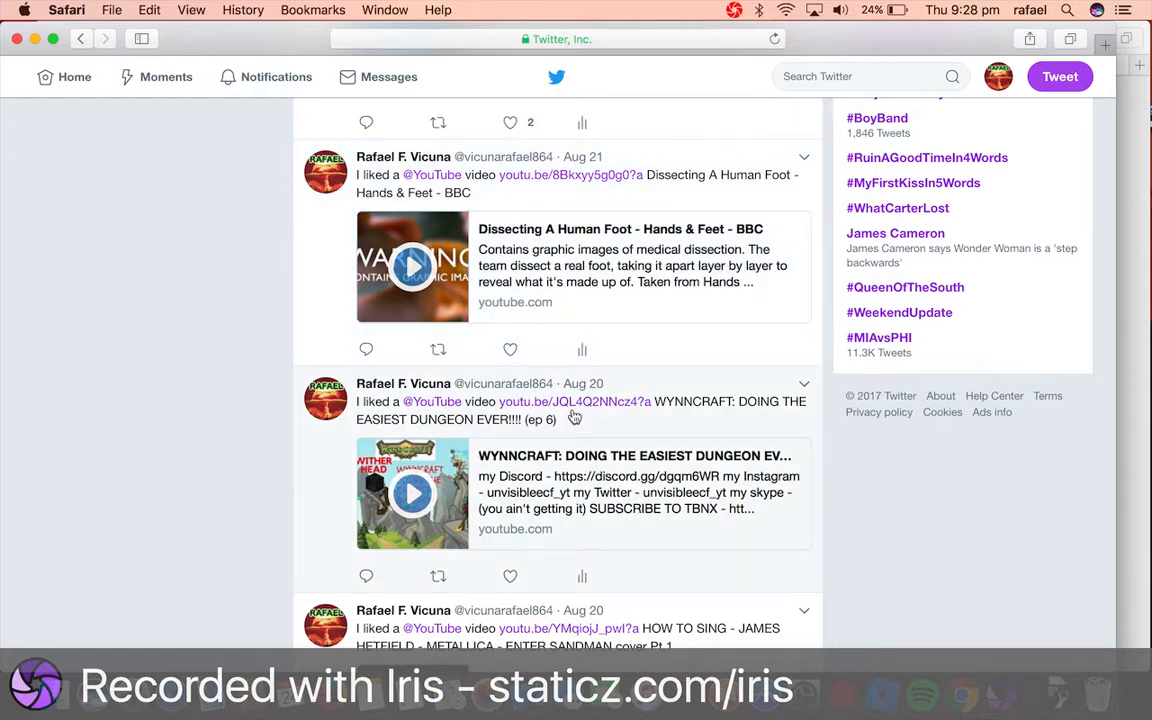
mouse_move(563, 384)
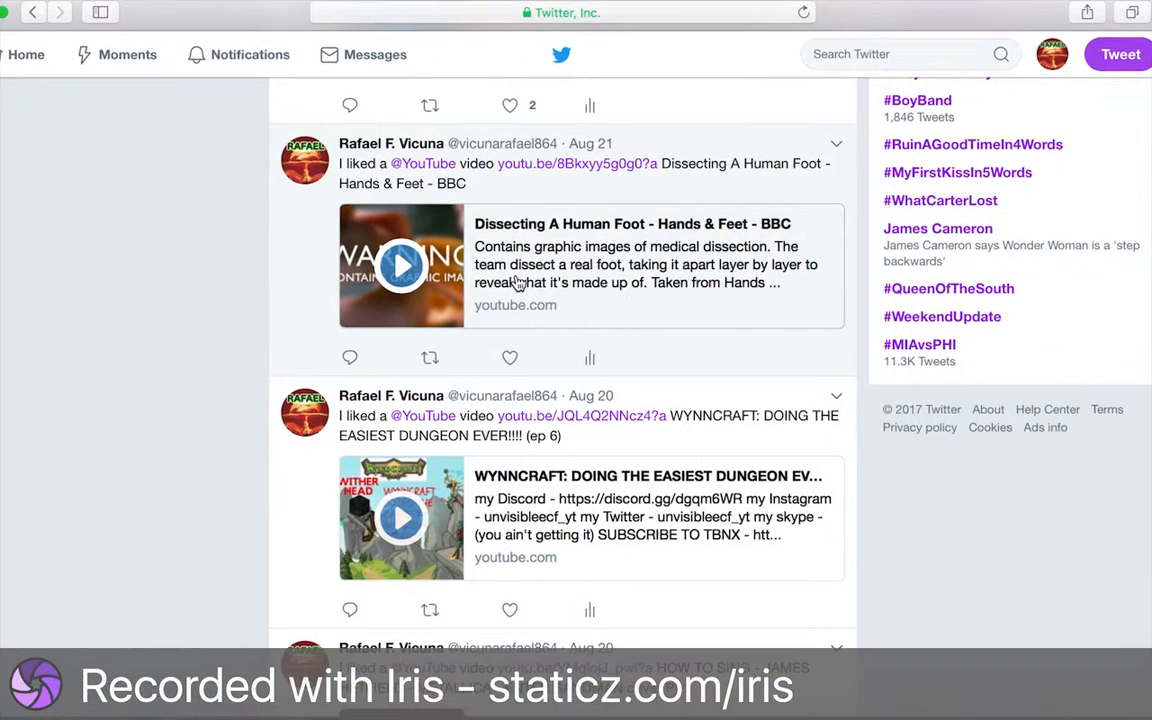
mouse_move(460, 186)
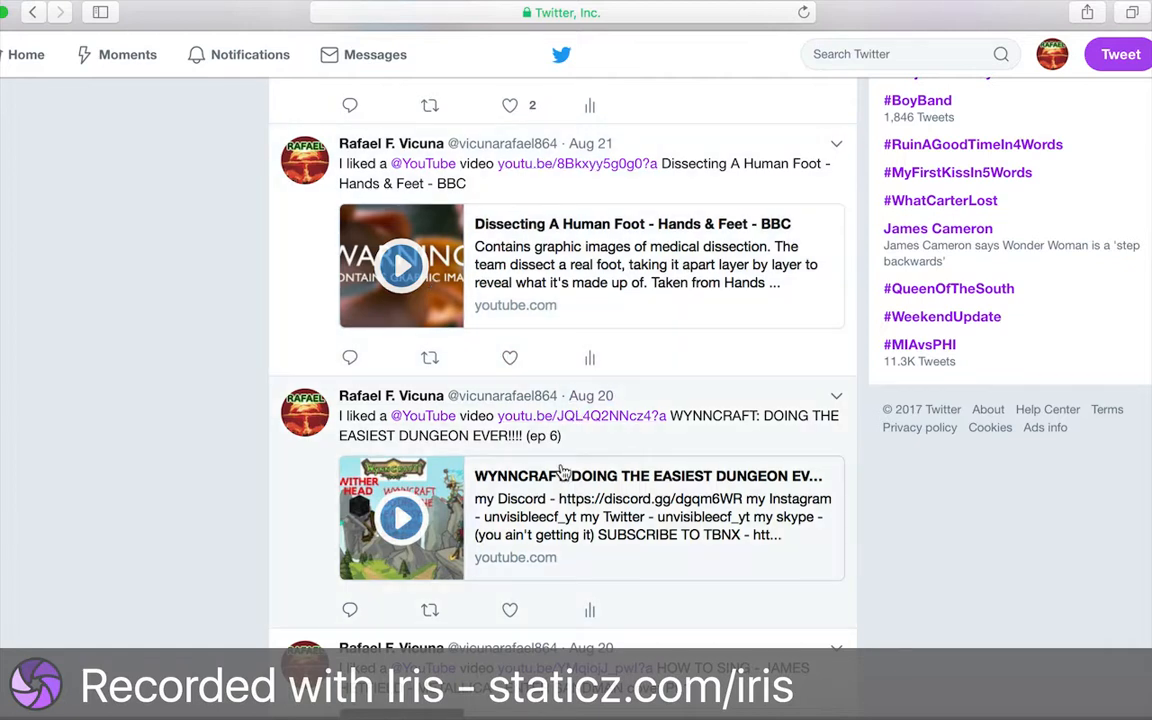
mouse_move(503, 280)
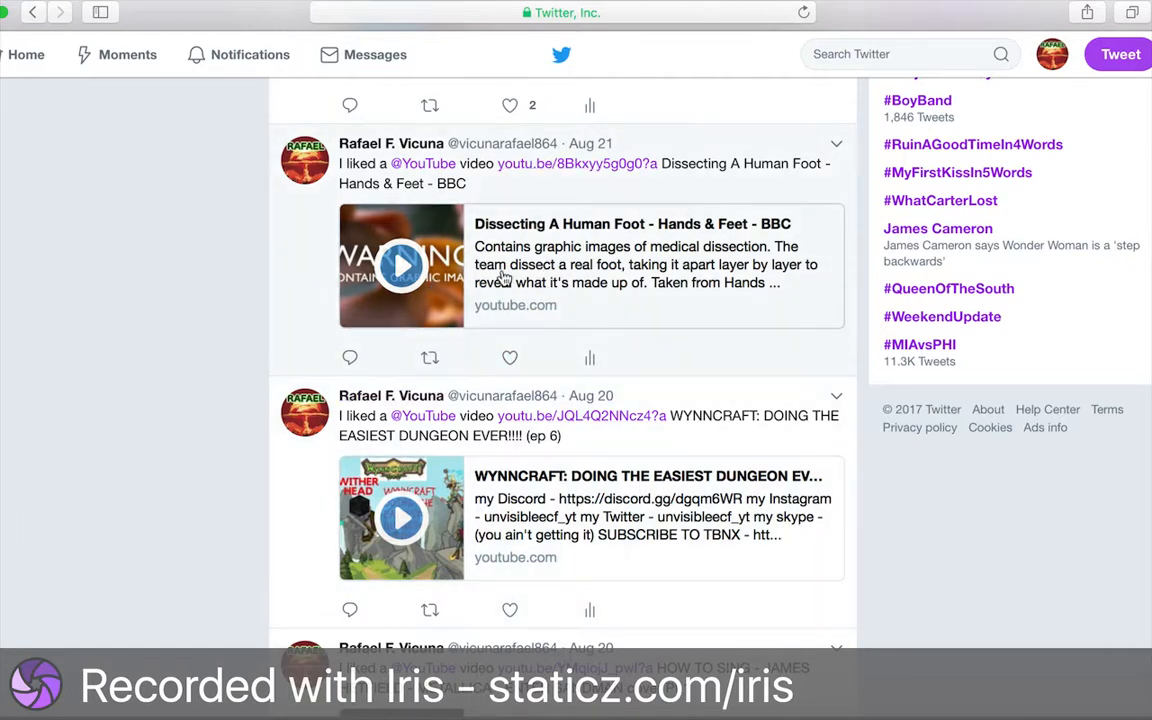
mouse_move(463, 264)
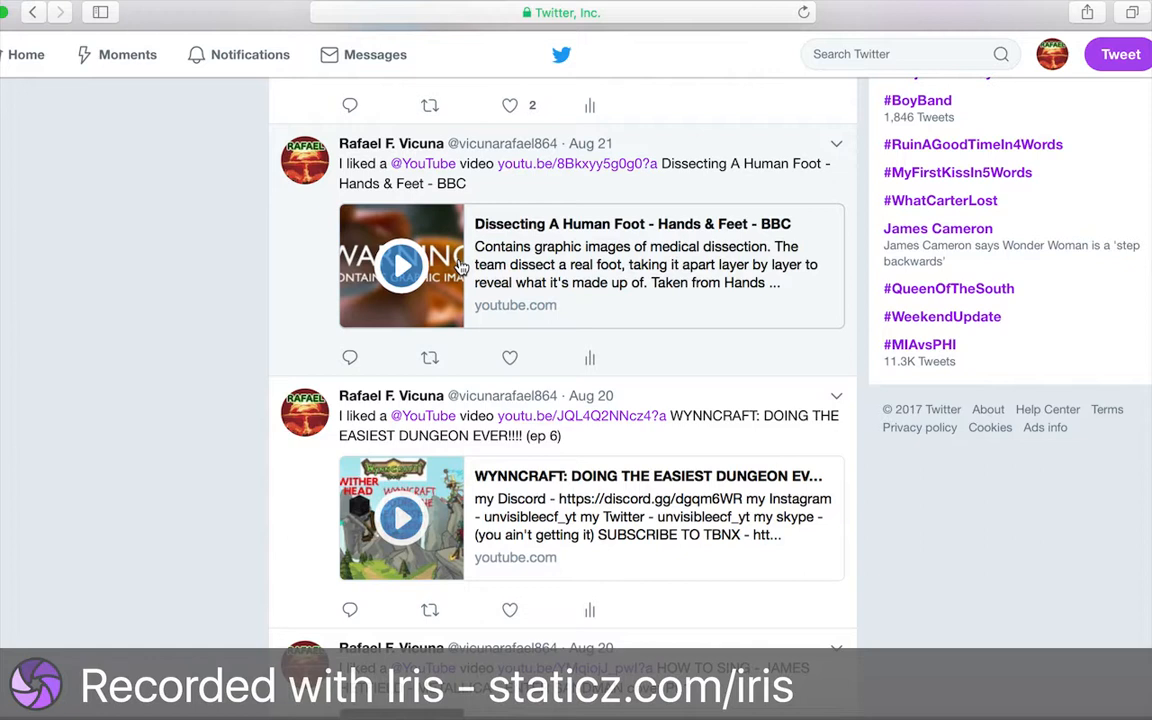
mouse_move(415, 217)
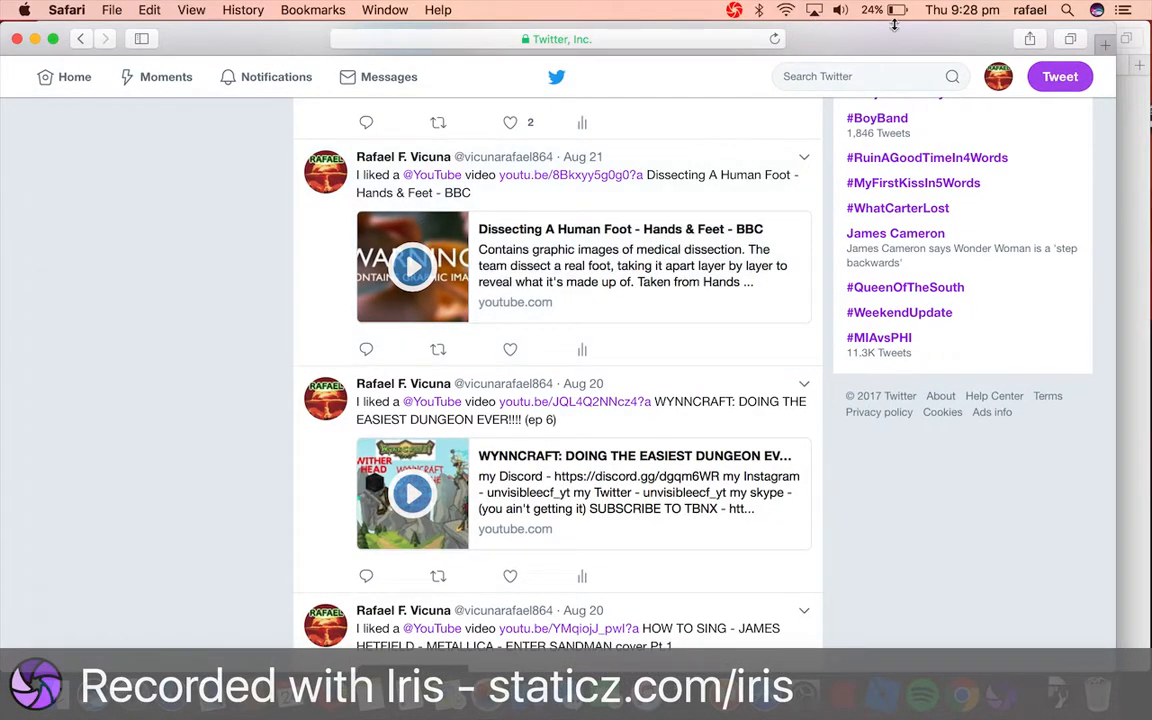
mouse_move(915, 31)
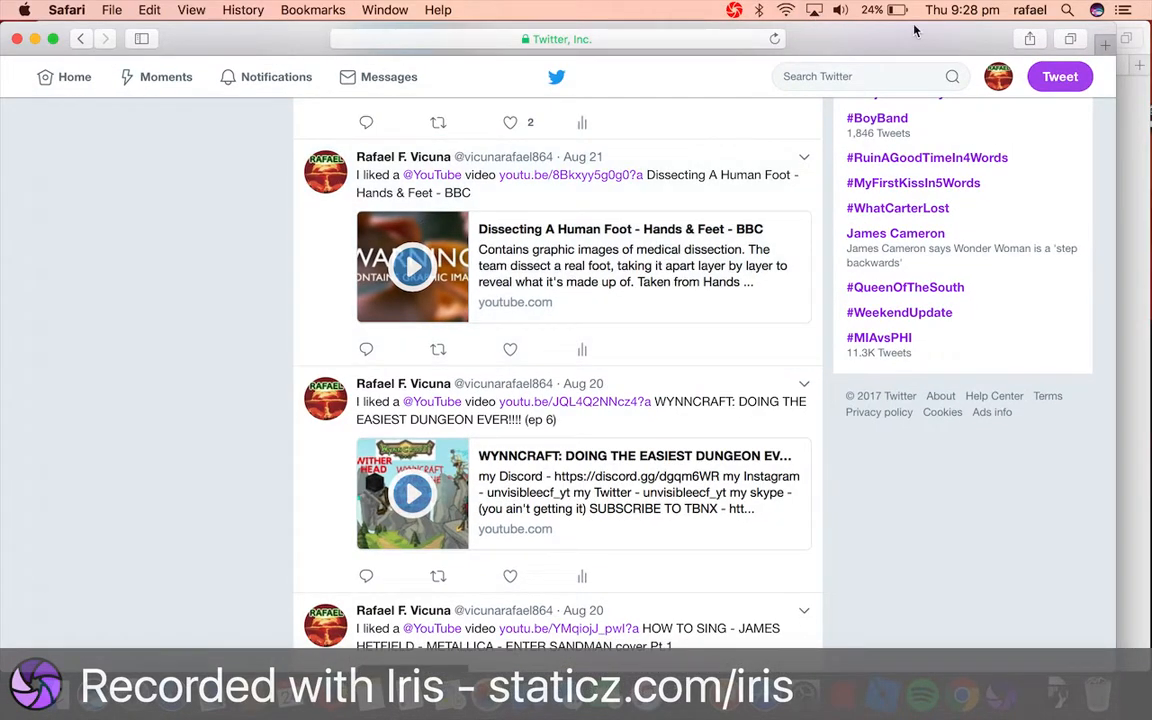
mouse_move(743, 62)
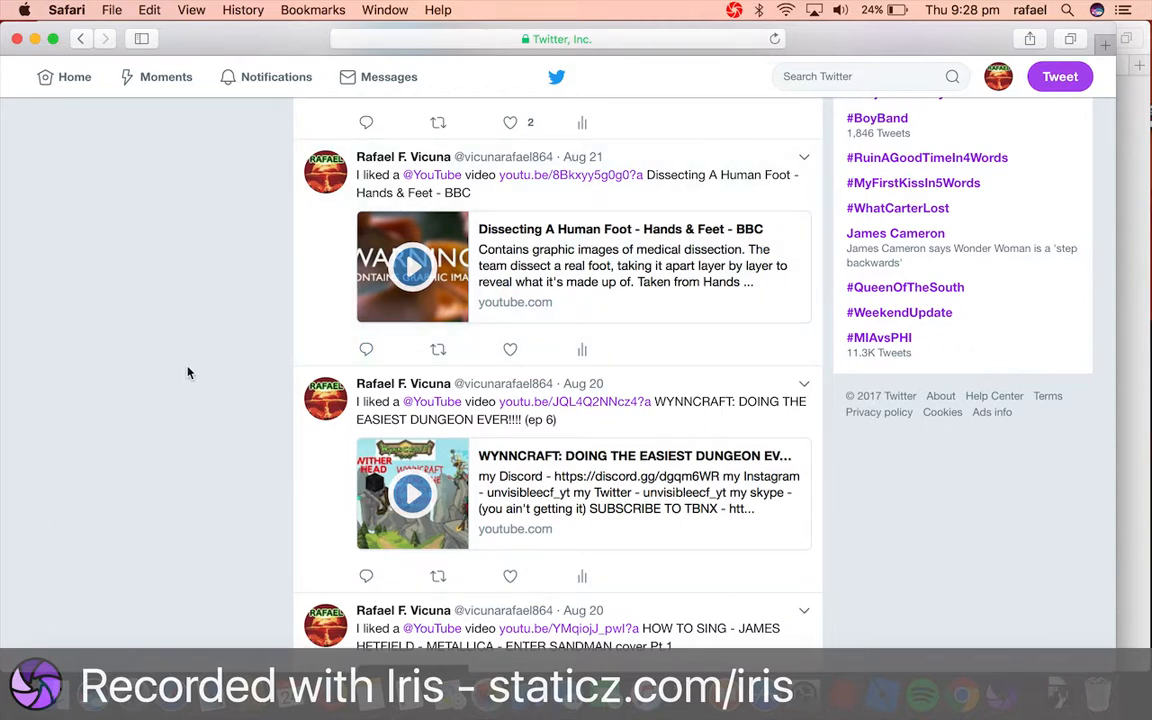
mouse_move(1031, 144)
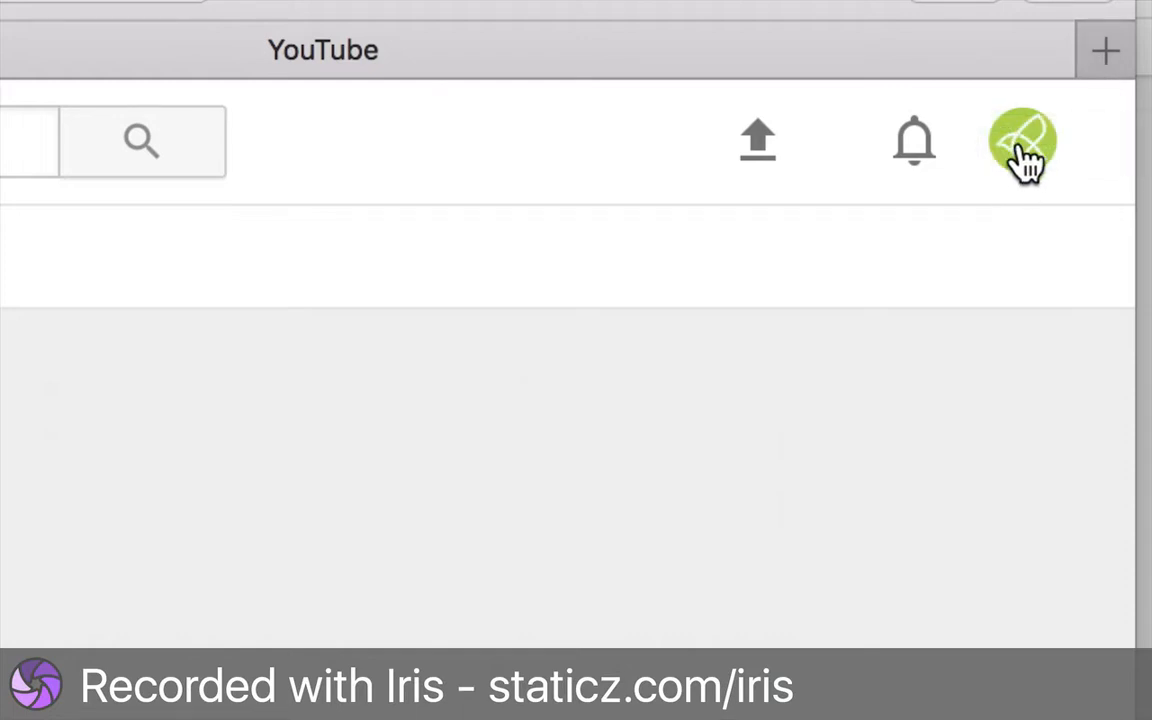
Step: Open the channel's YouTube settings from the profile avatar's account menu
left_click(1023, 140)
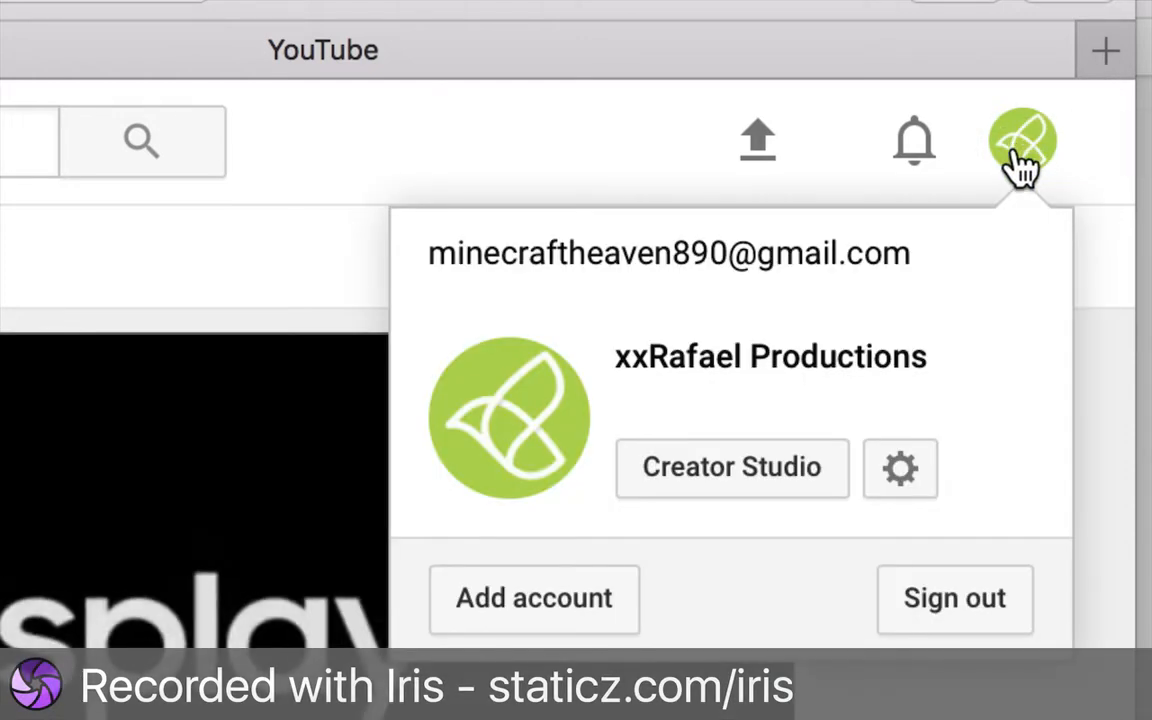
mouse_move(901, 482)
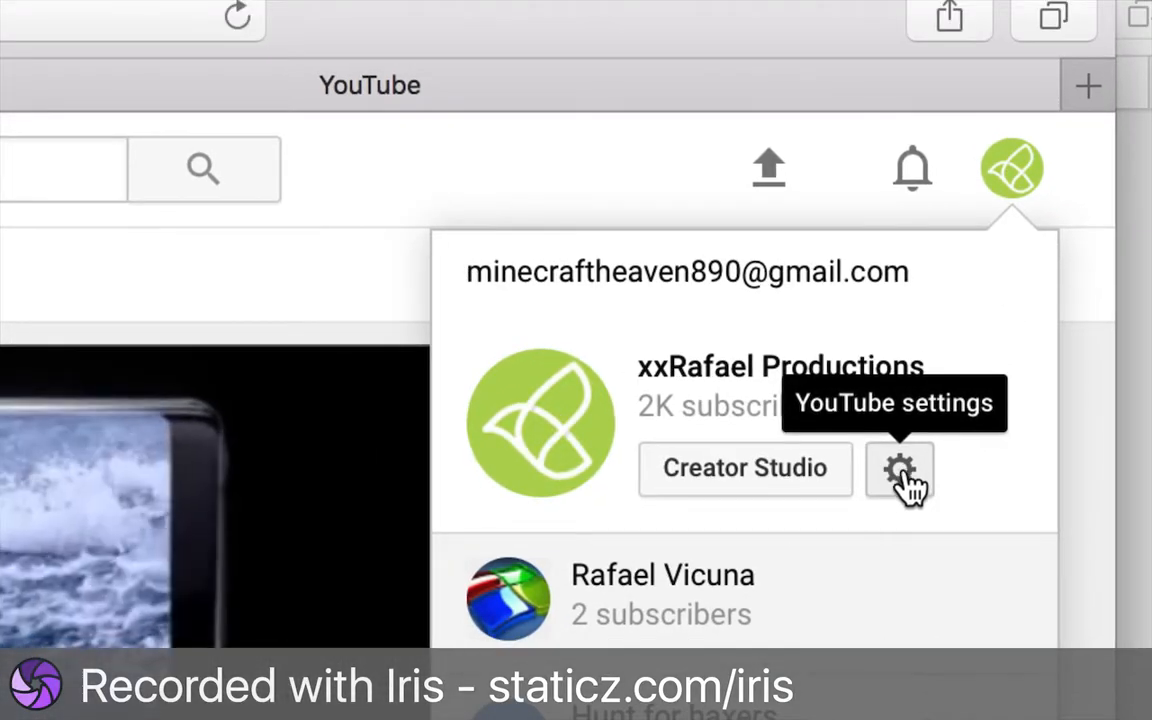
left_click(899, 470)
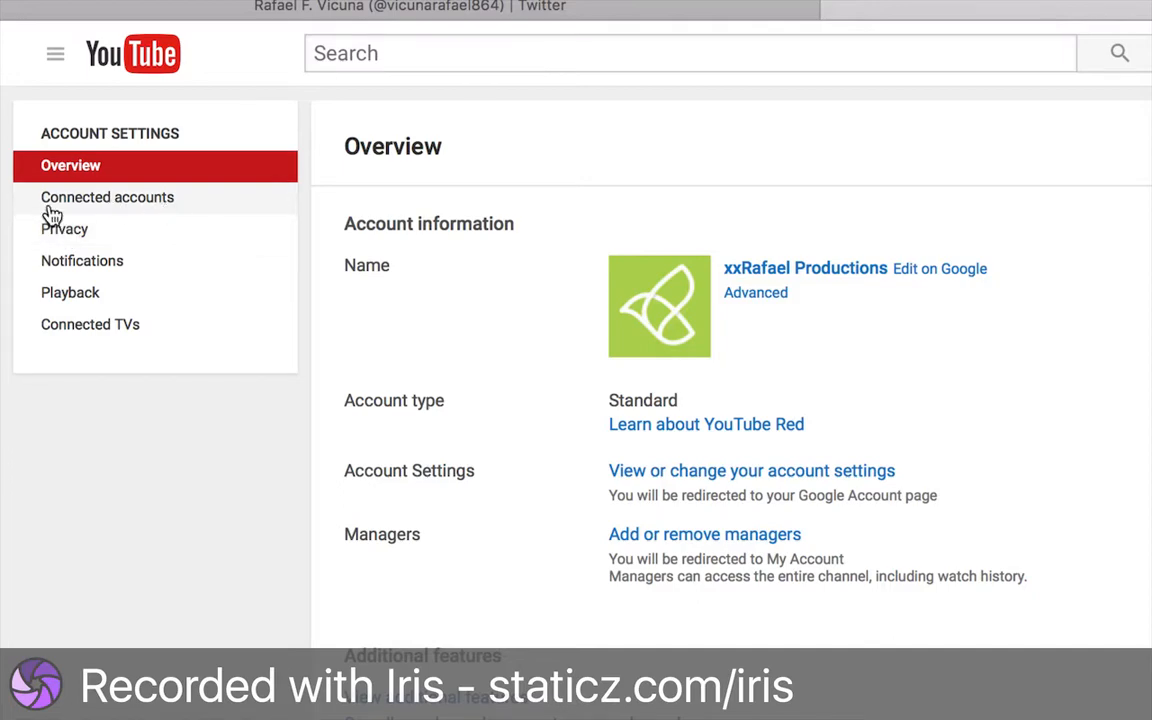
Step: Disconnect the linked Twitter account on the Connected accounts page
left_click(107, 197)
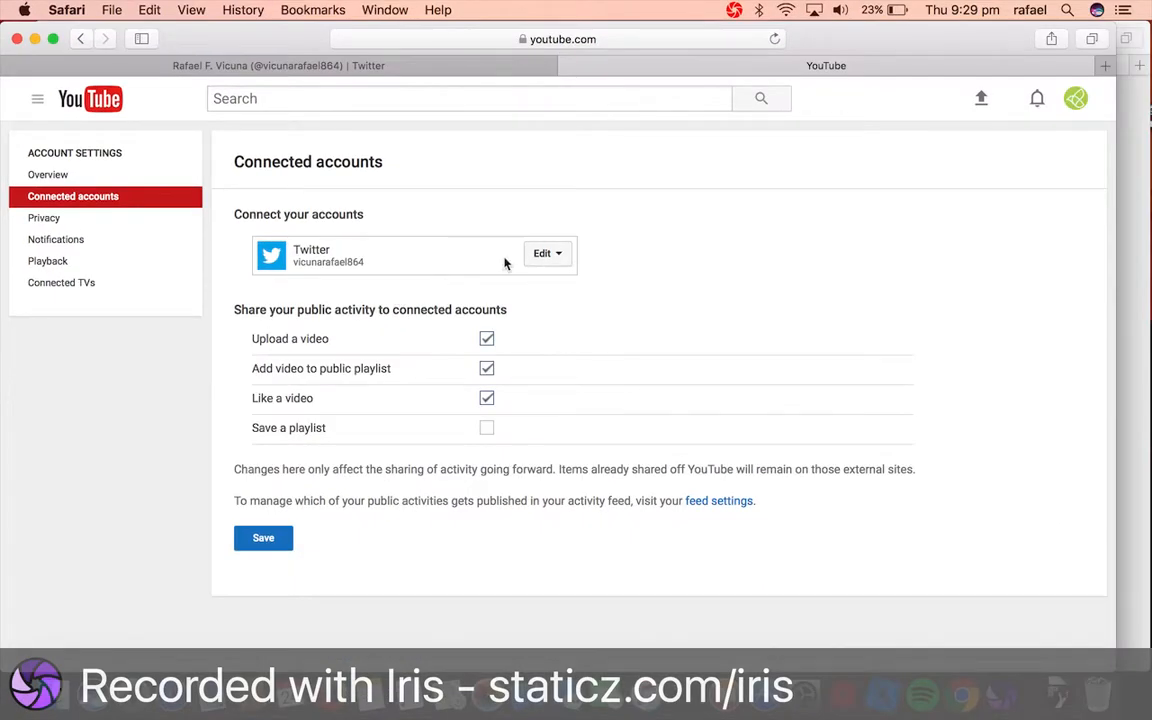
left_click(546, 253)
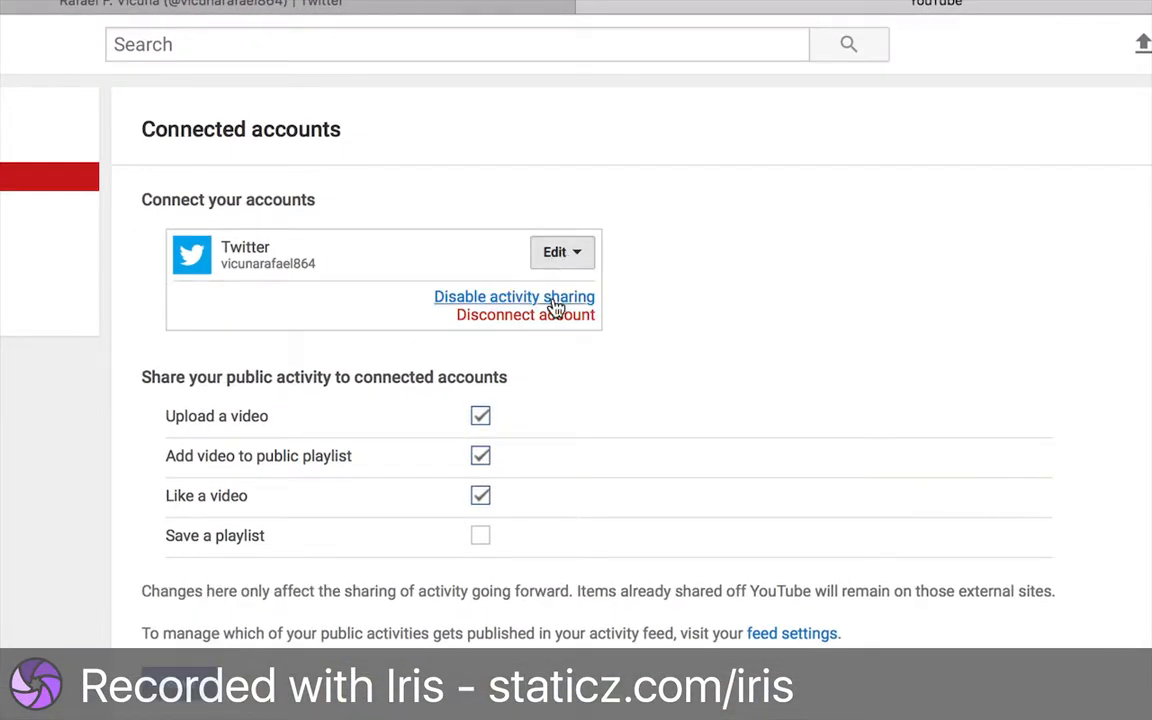
left_click(526, 314)
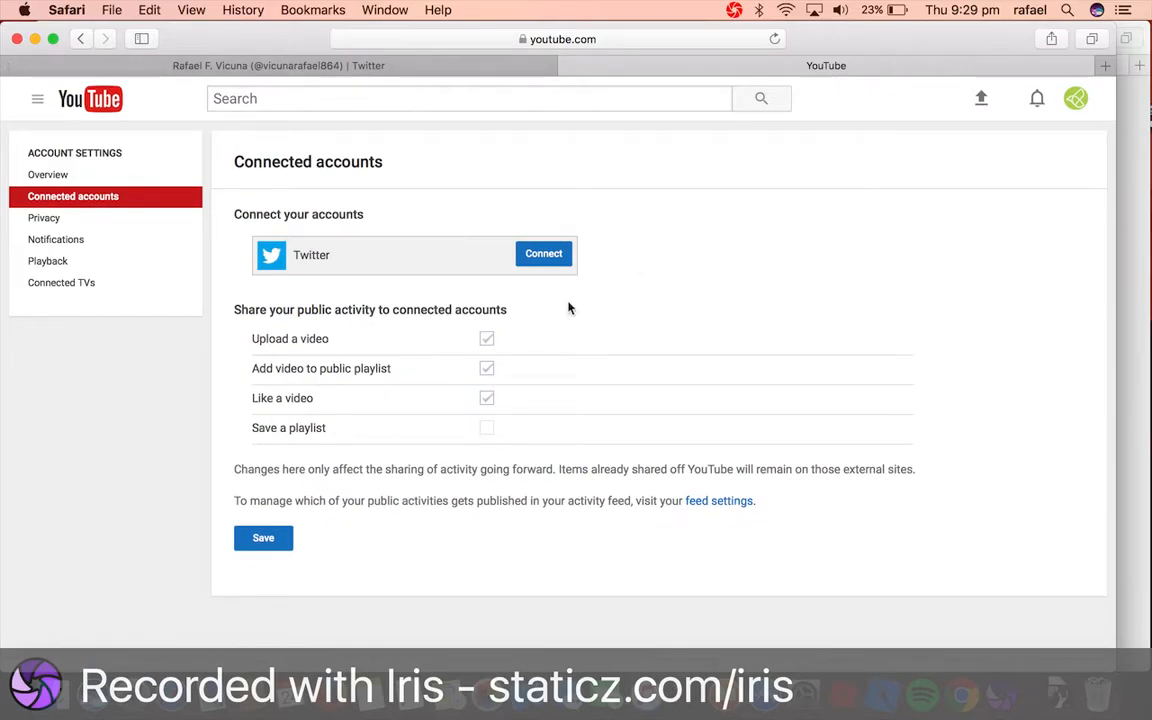
mouse_move(545, 238)
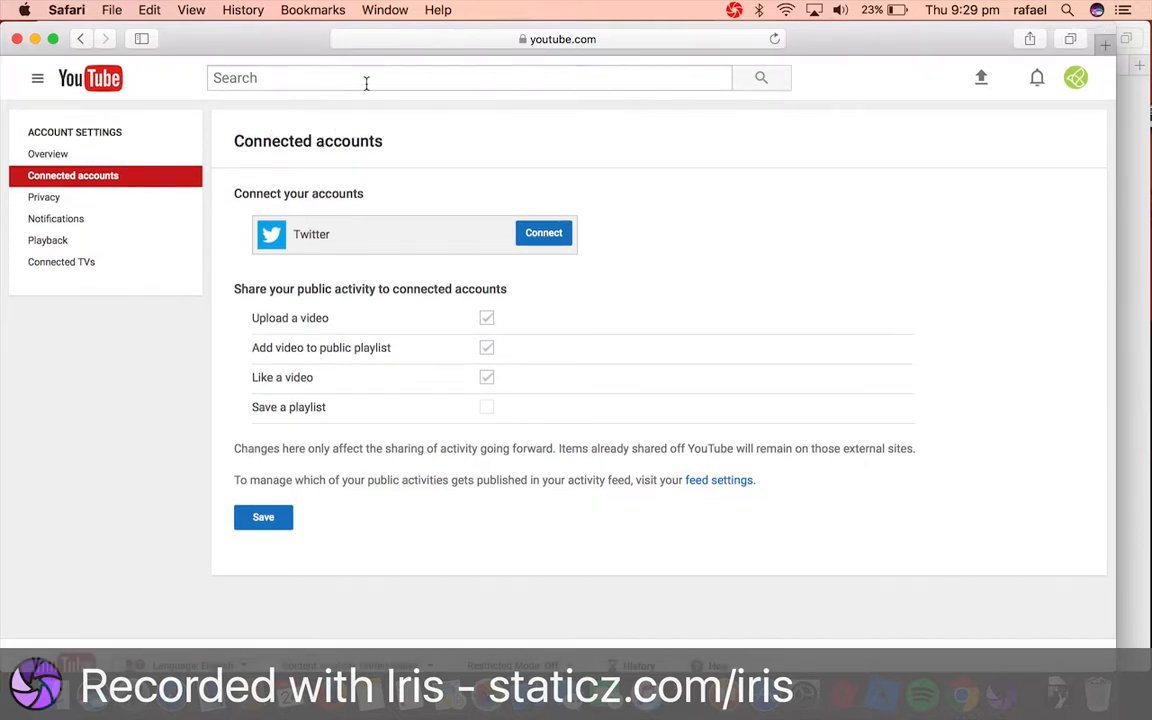
mouse_move(739, 190)
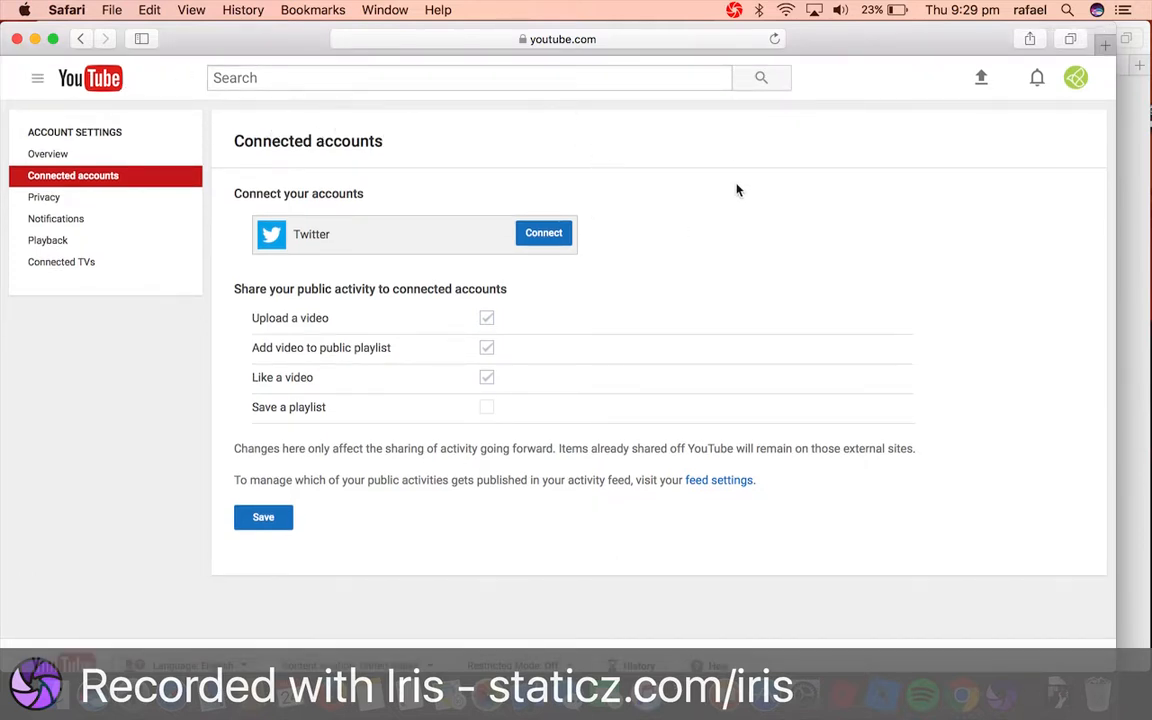
mouse_move(830, 166)
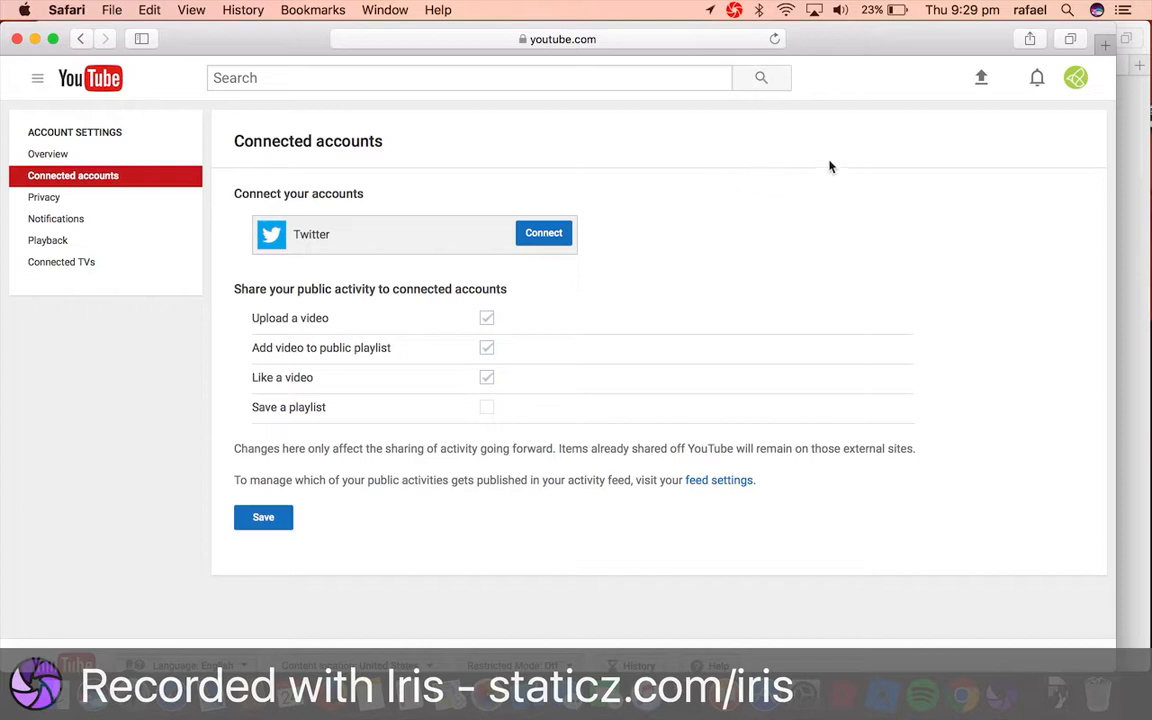
mouse_move(662, 194)
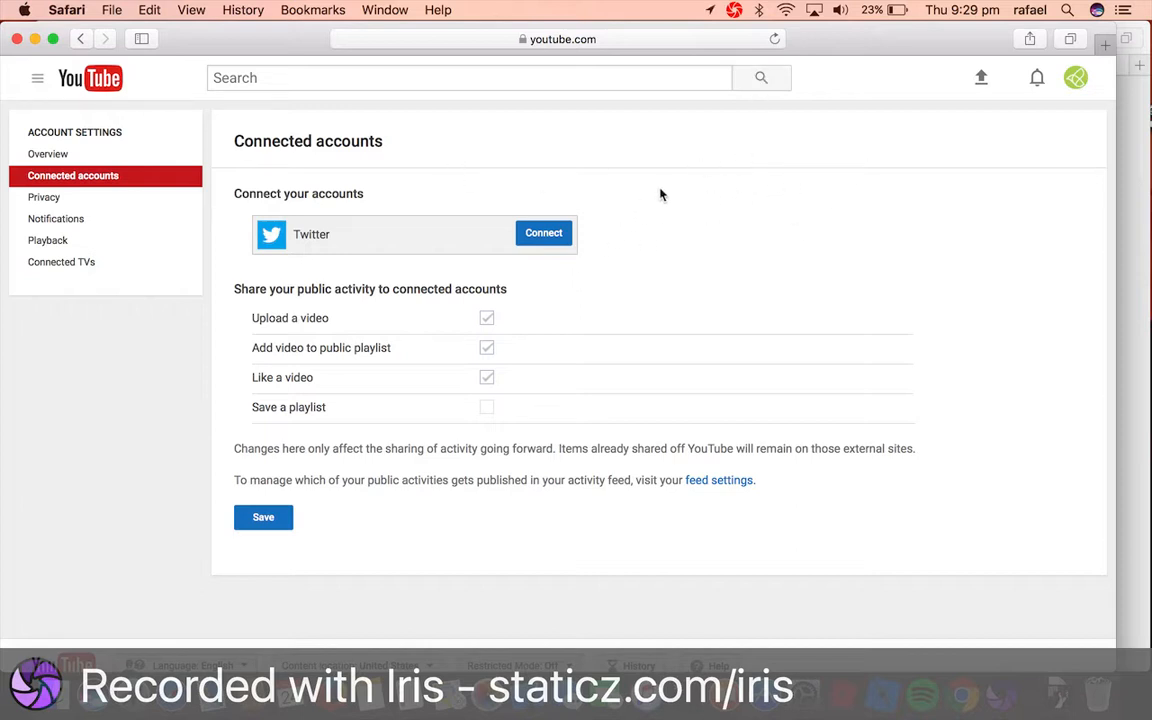
mouse_move(622, 237)
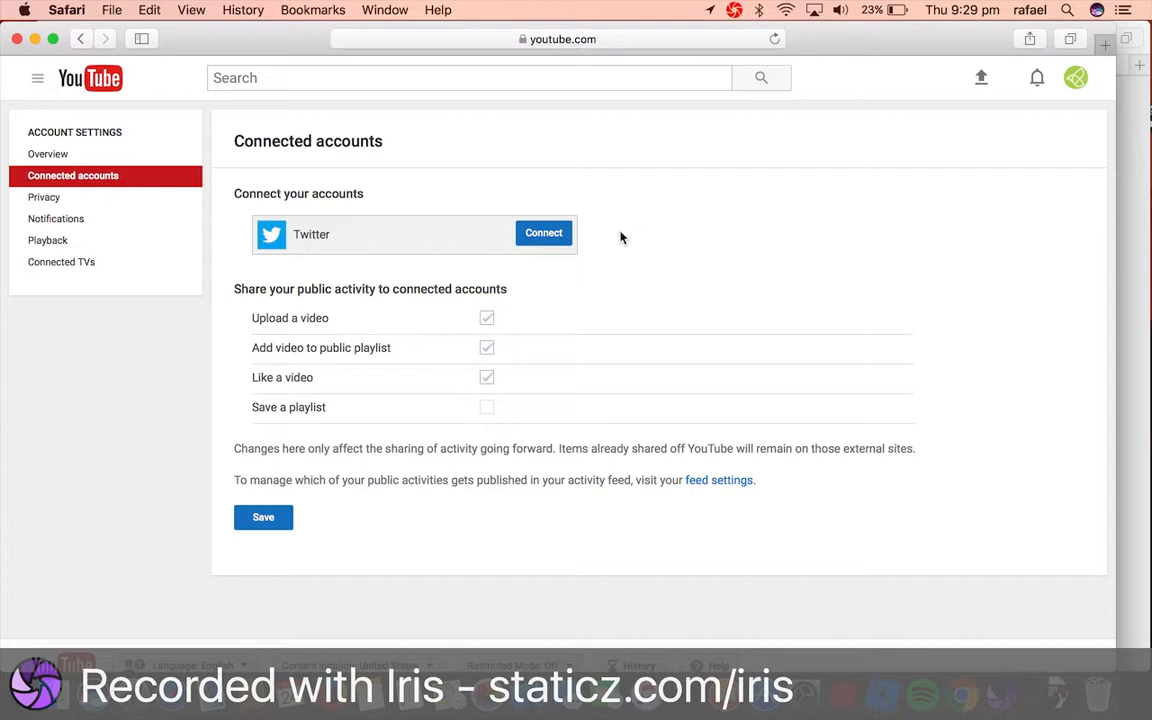
mouse_move(744, 138)
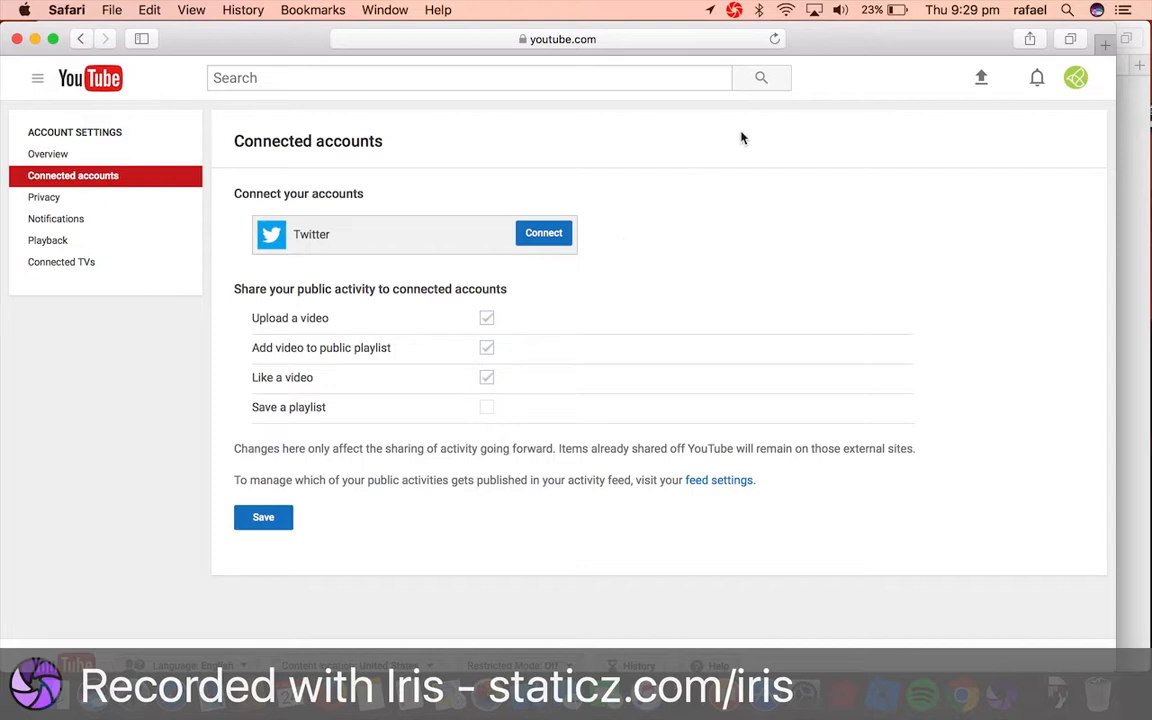
mouse_move(693, 182)
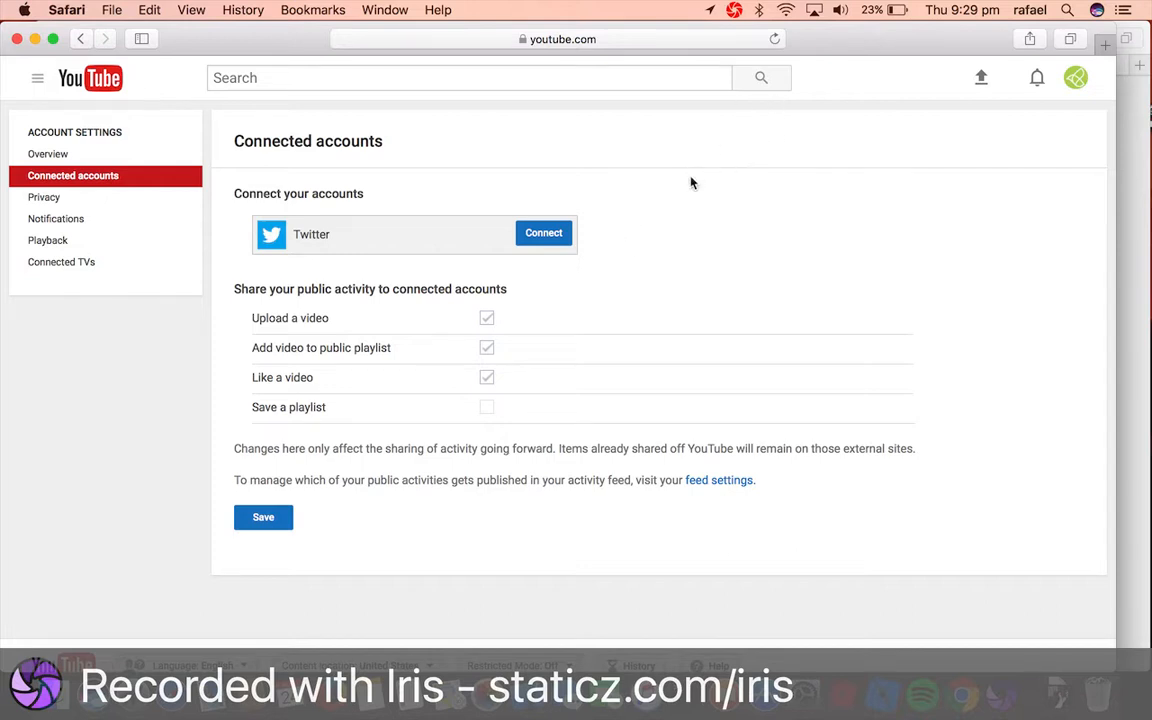
mouse_move(738, 175)
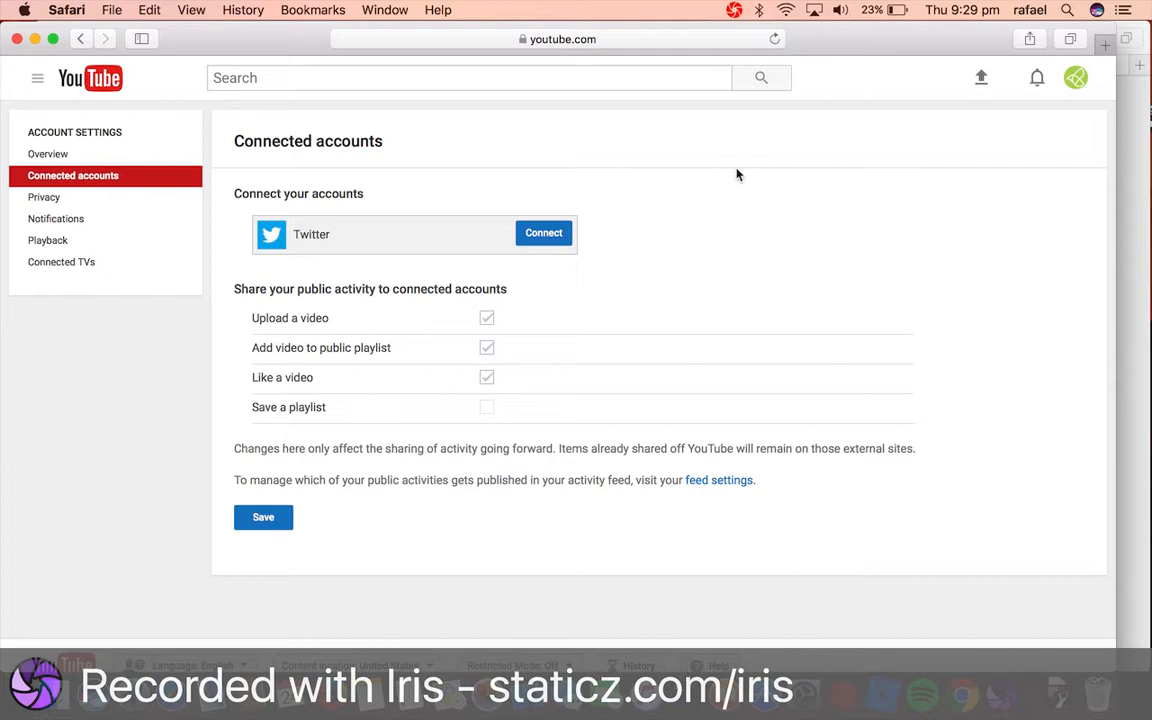
mouse_move(760, 101)
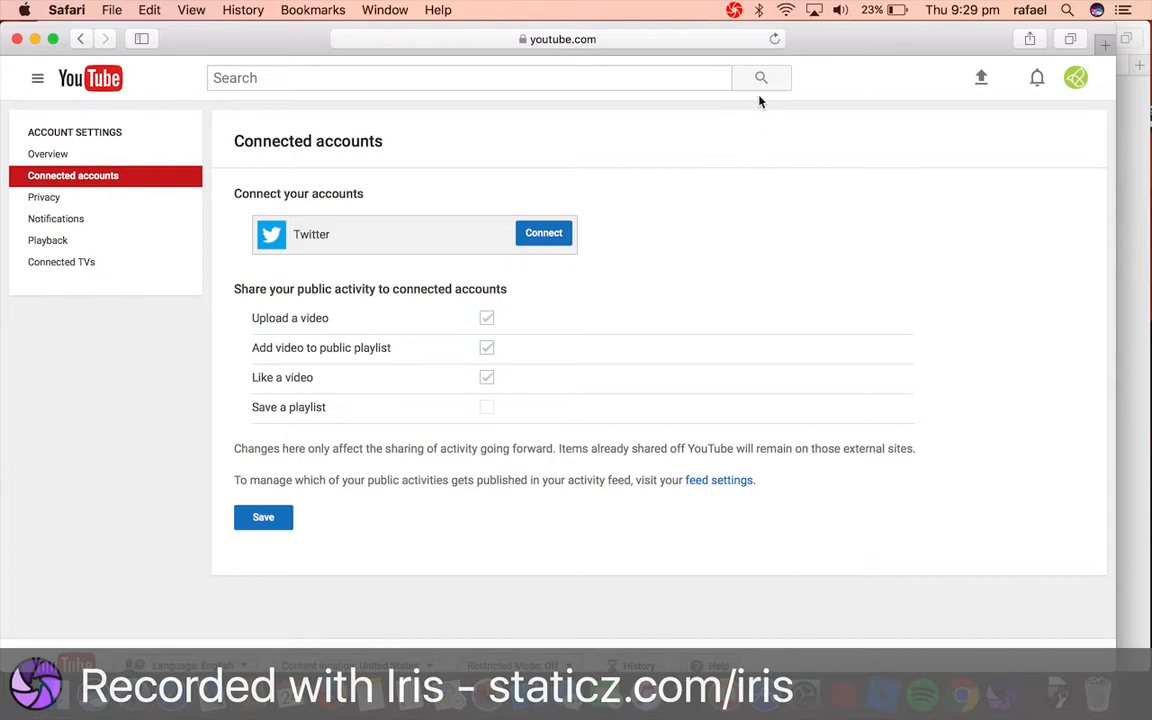
mouse_move(370, 216)
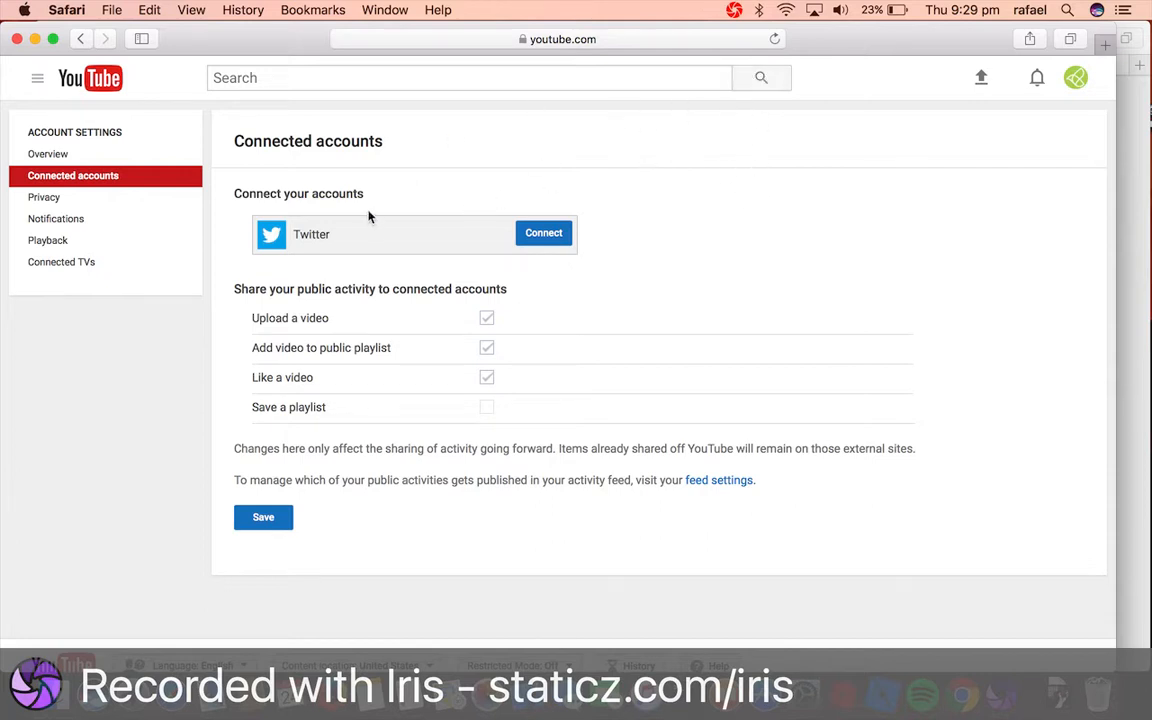